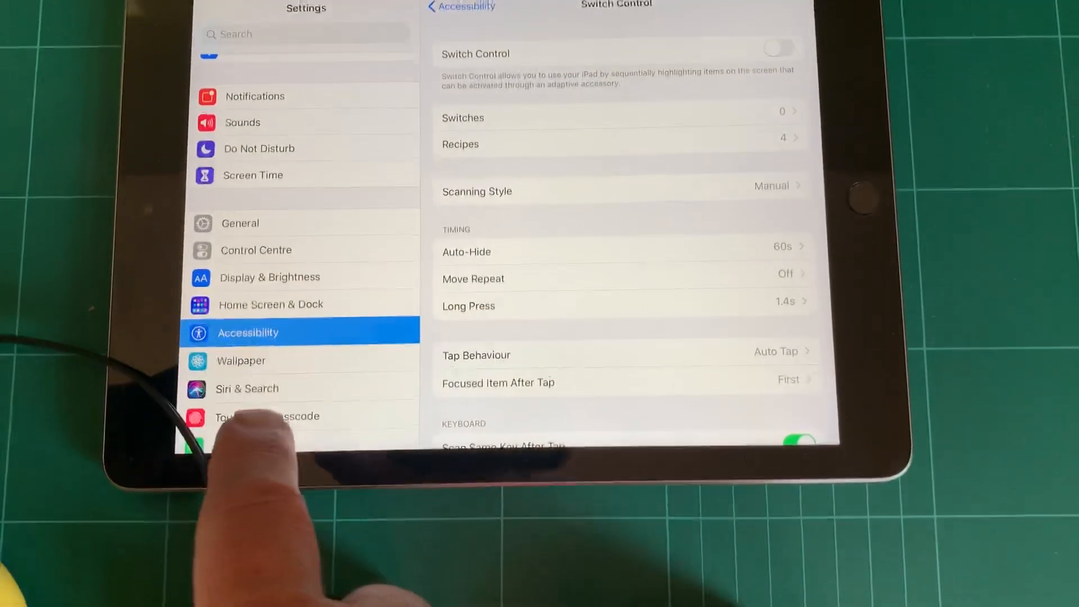
Return to the Accessibility list and enter the Switch Control settings
click(461, 7)
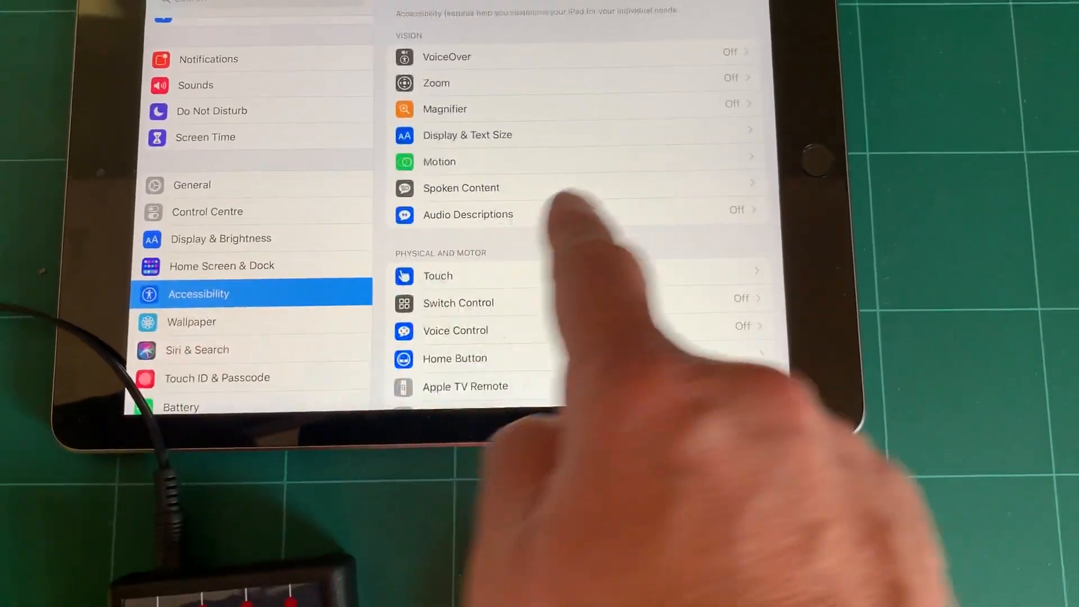
click(457, 302)
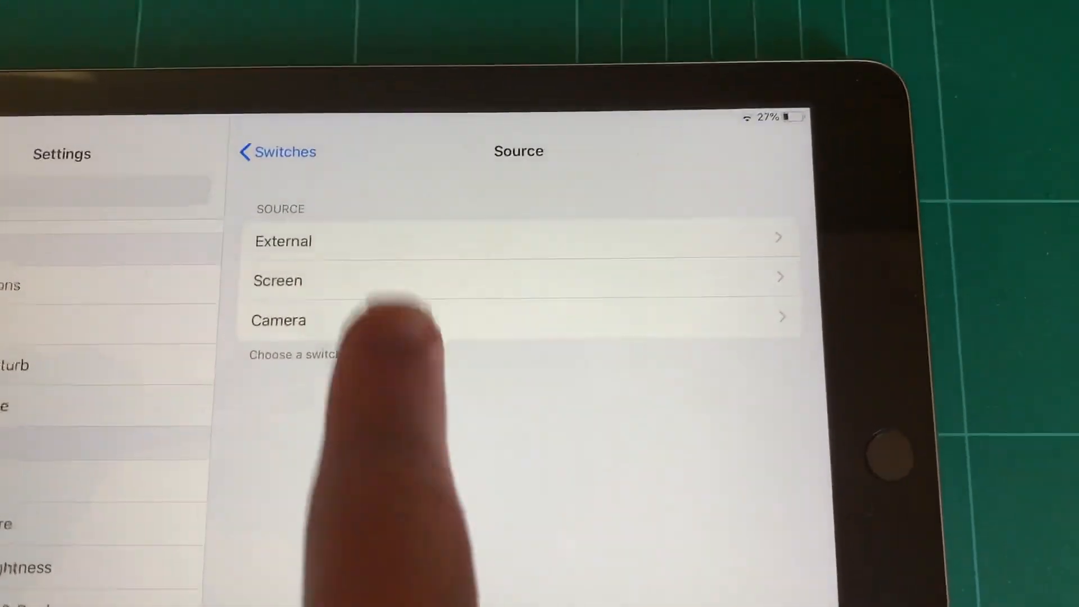
Add an External switch named 'Yello' that performs Select Item, then enable Switch Control
click(283, 241)
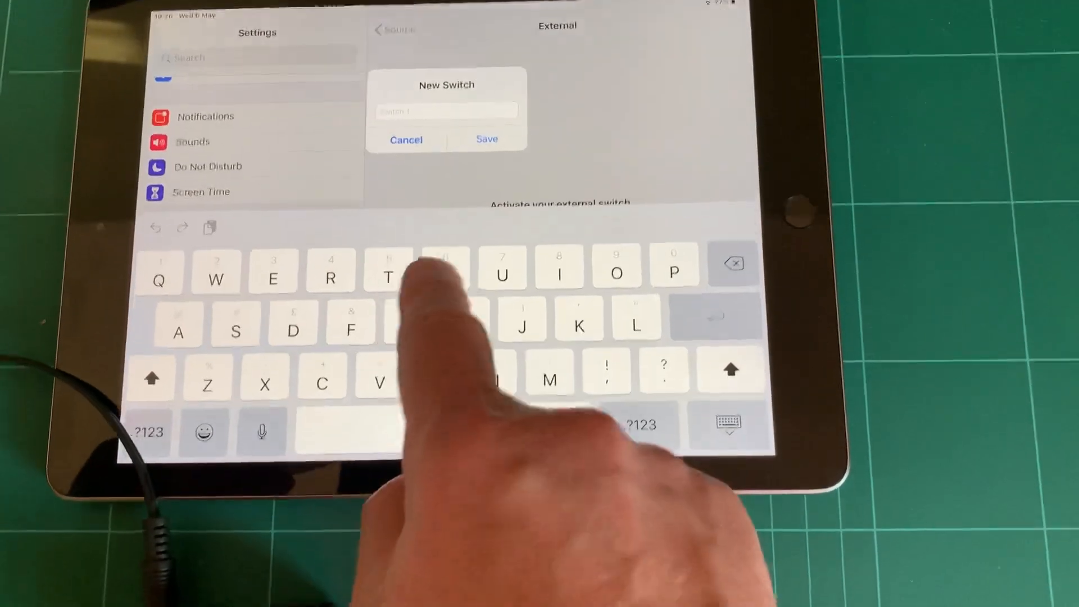
text(Yello)
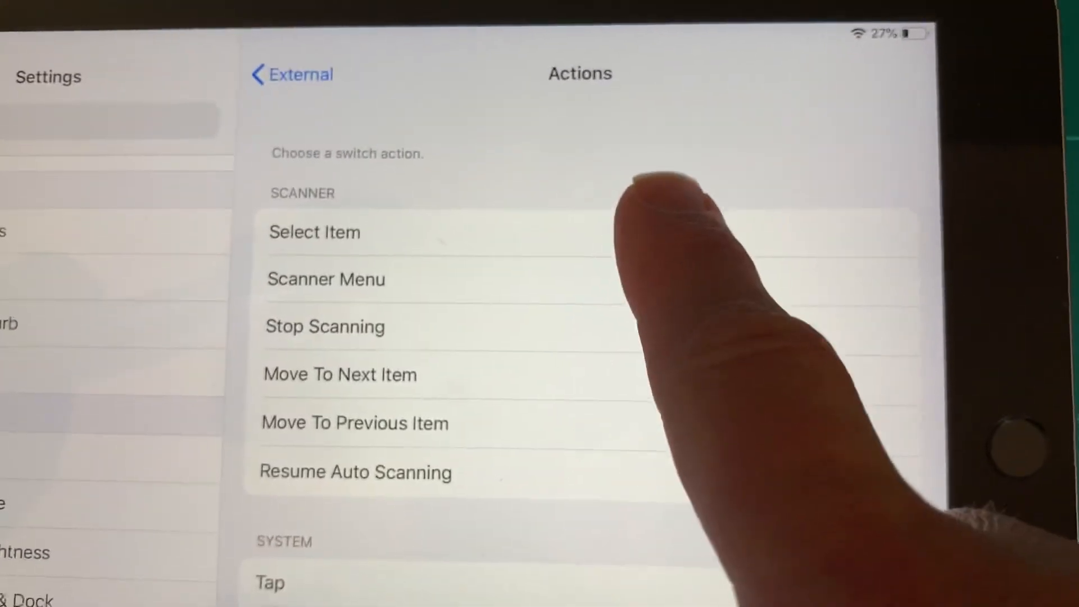
click(315, 231)
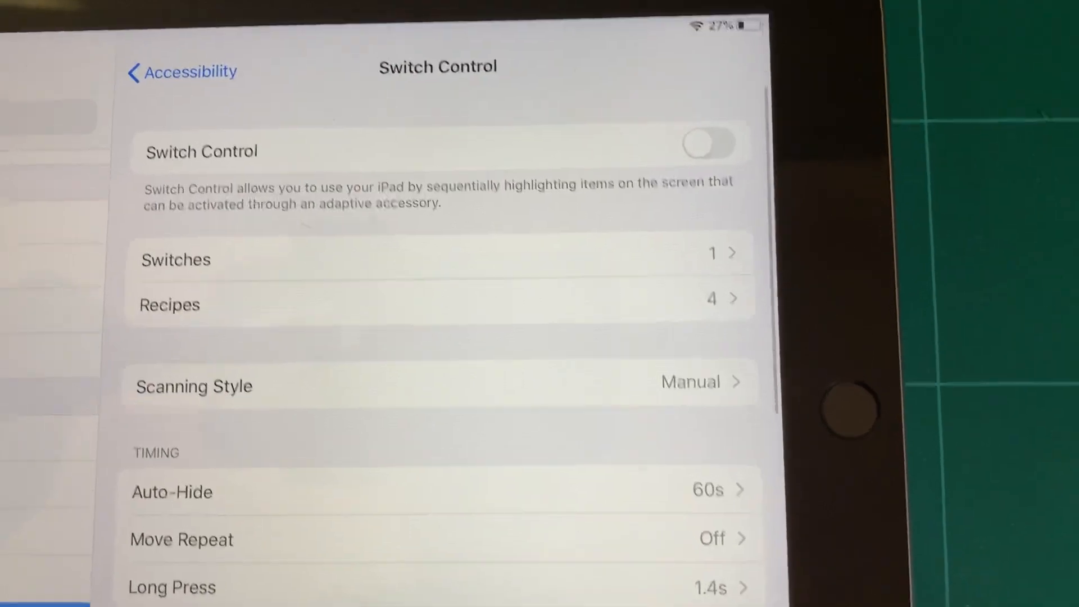
click(709, 142)
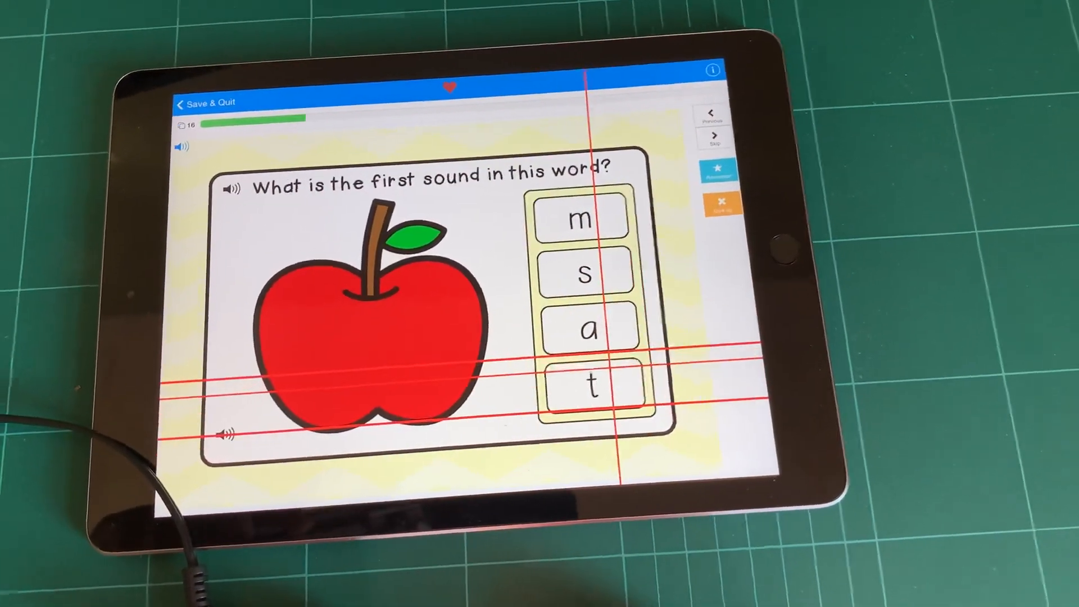
Select the letter 't' tile as the first sound of apple
click(593, 384)
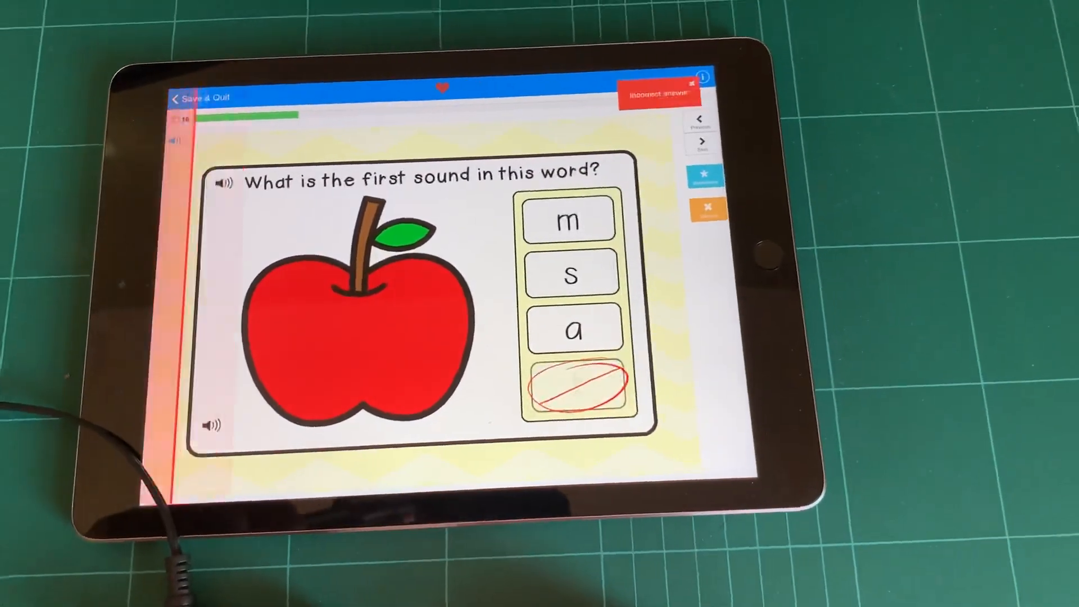